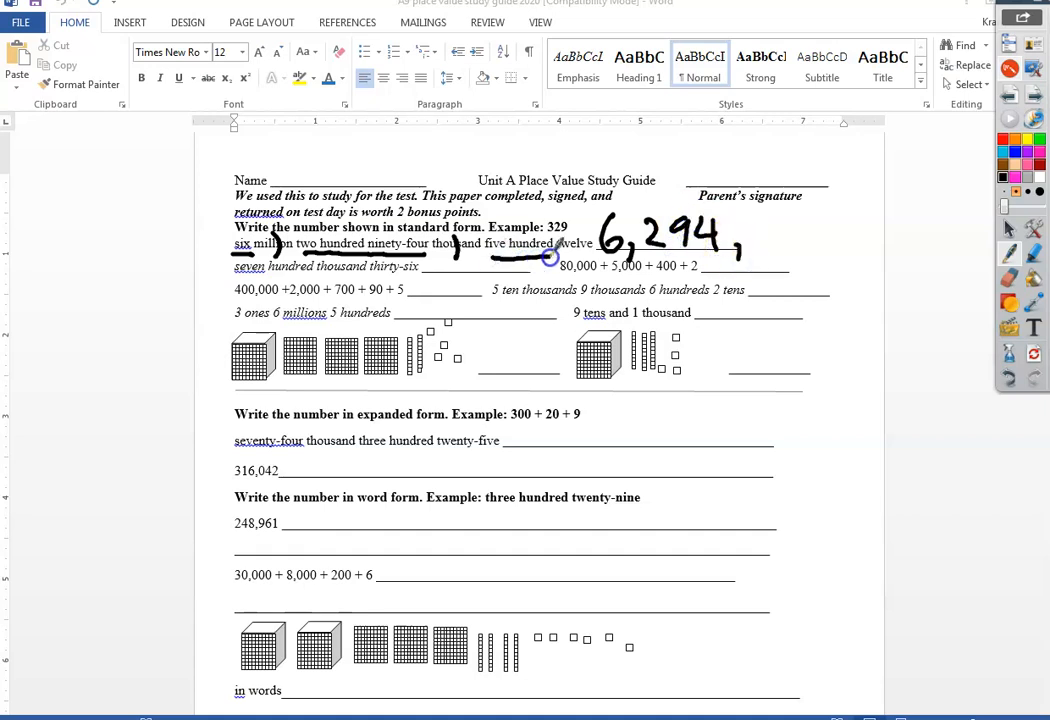
# Step: Pen-write 6,294,512 above the first problem and begin the next standard-form answer
pyautogui.moveTo(756, 230); pyautogui.dragTo(800, 216)
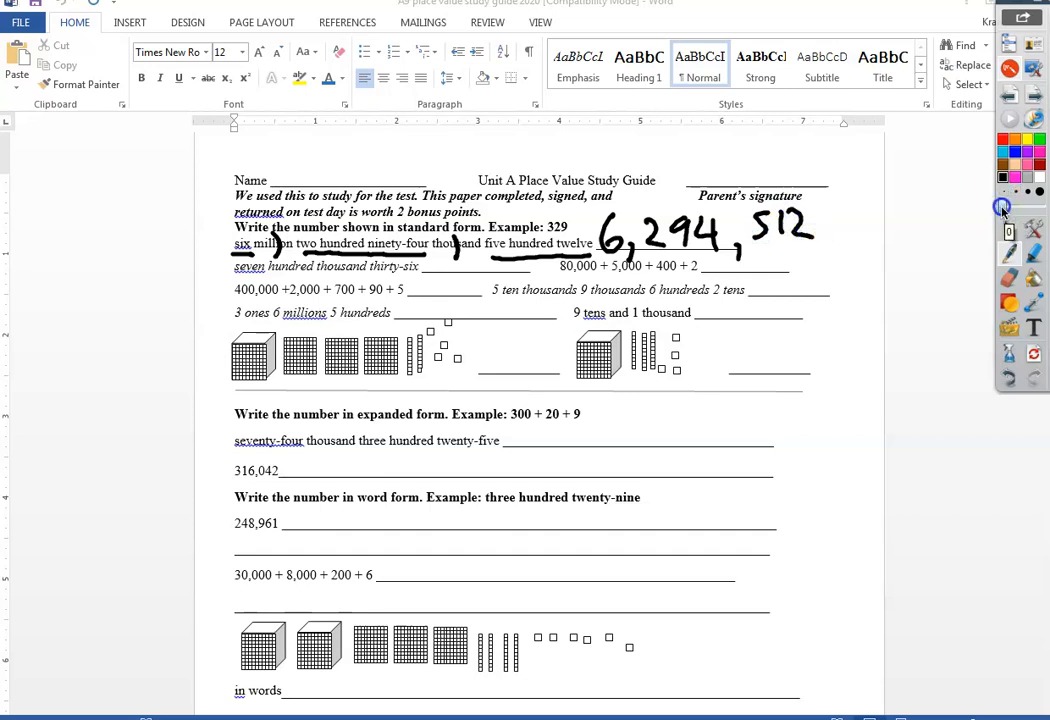
pyautogui.moveTo(1002, 206)
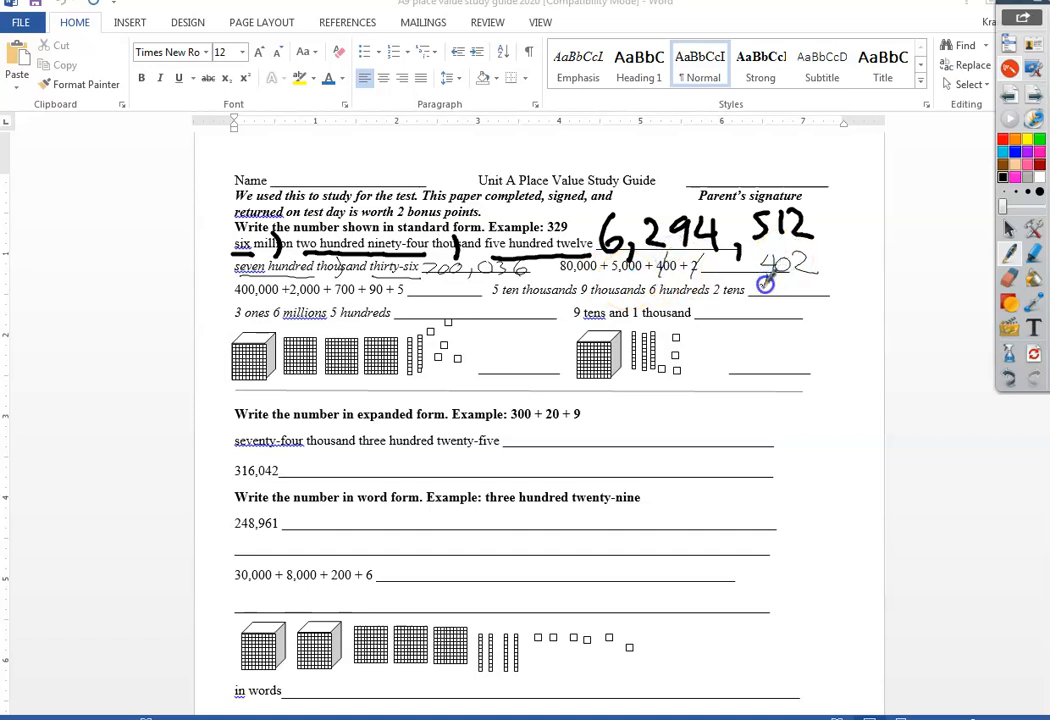
pyautogui.moveTo(764, 280); pyautogui.dragTo(758, 268)
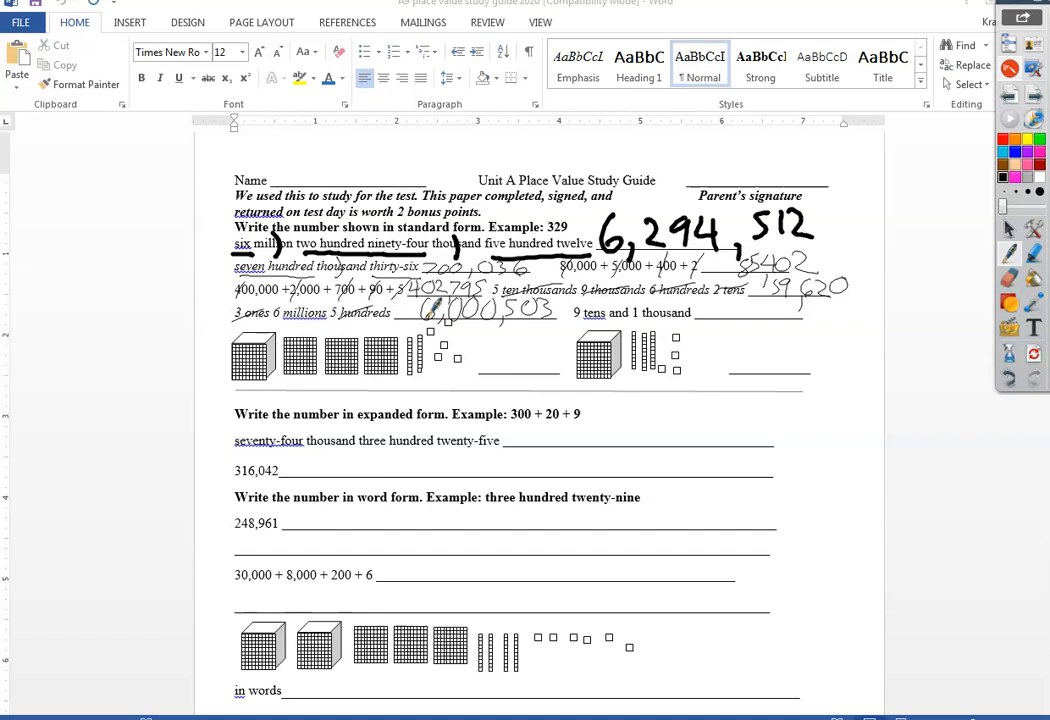
# Step: Pen-write 85,402, 402,795, 593,620 and 6,000,503 on the standard-form answer lines
pyautogui.moveTo(744, 300); pyautogui.dragTo(760, 320)
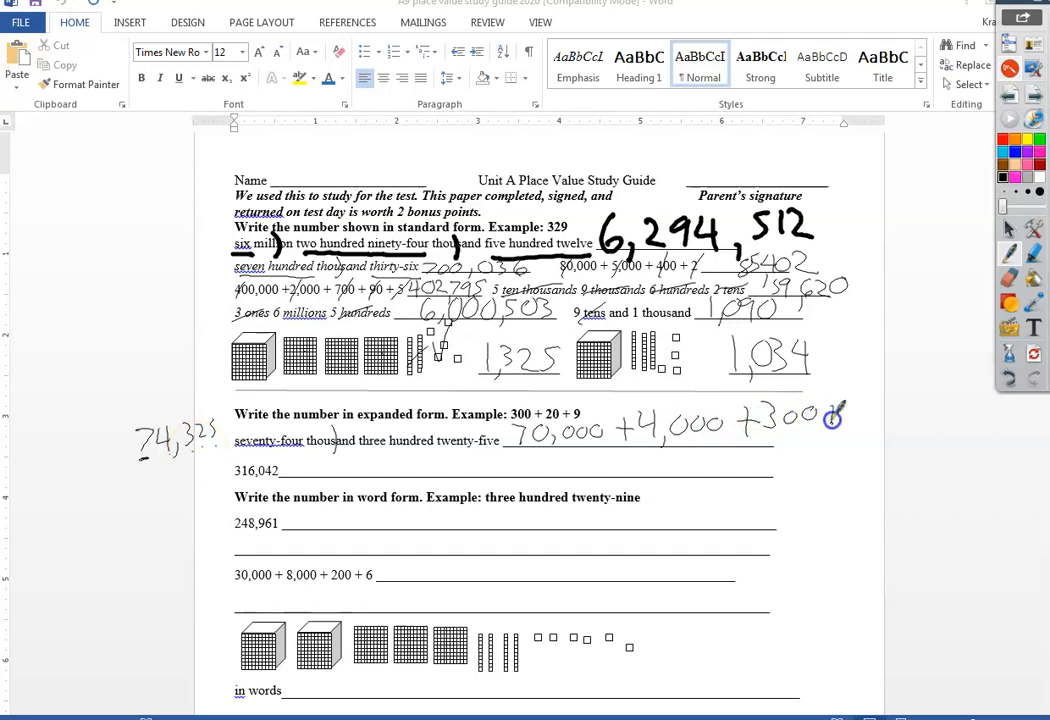
# Step: Finish 74,325 as 70,000+4,000+300+20+5 and start expanding 316,042
pyautogui.moveTo(836, 414); pyautogui.dragTo(890, 414)
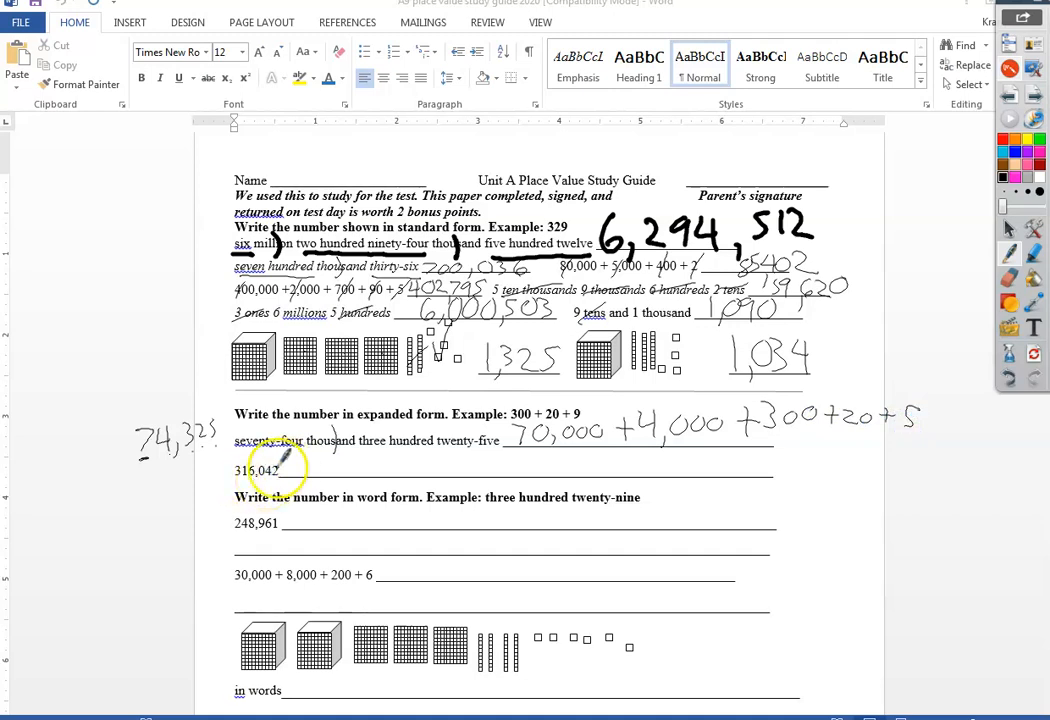
pyautogui.moveTo(296, 470); pyautogui.dragTo(320, 476)
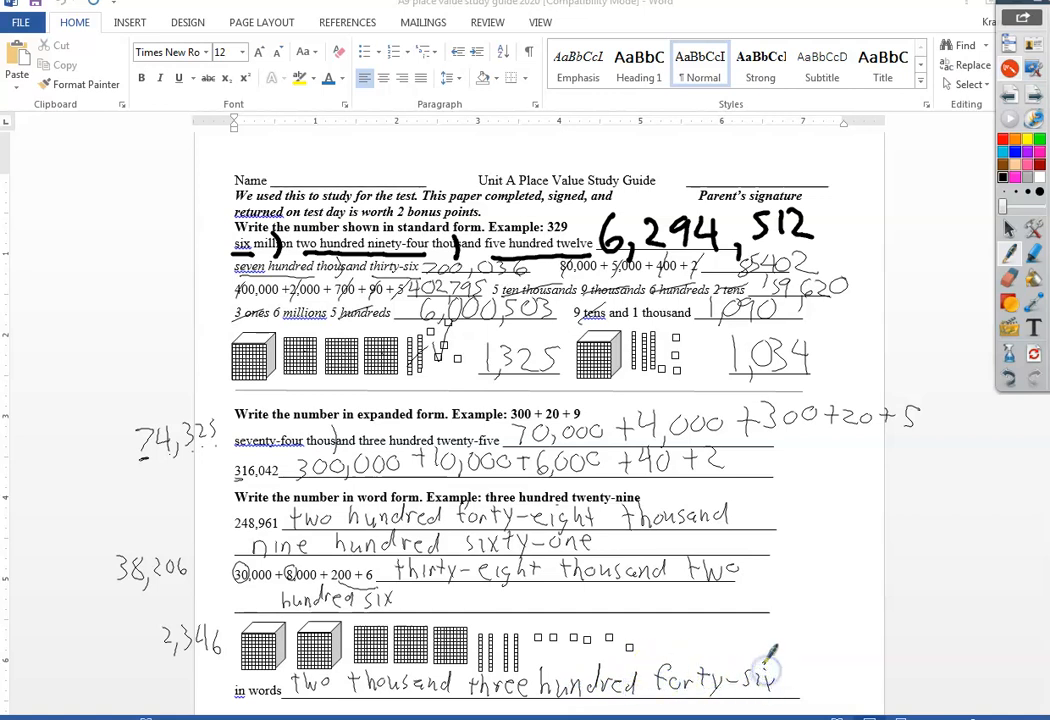
# Step: Erase all handwritten ink from the page and move down to the next problems
pyautogui.click(1034, 352)
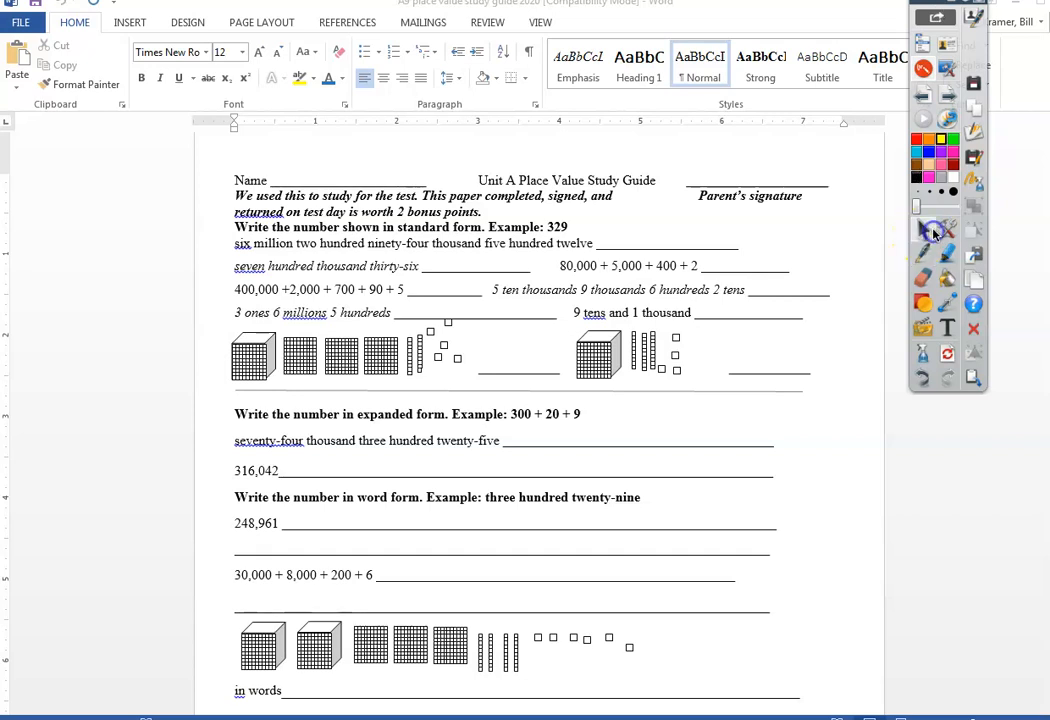
pyautogui.scroll(-3)
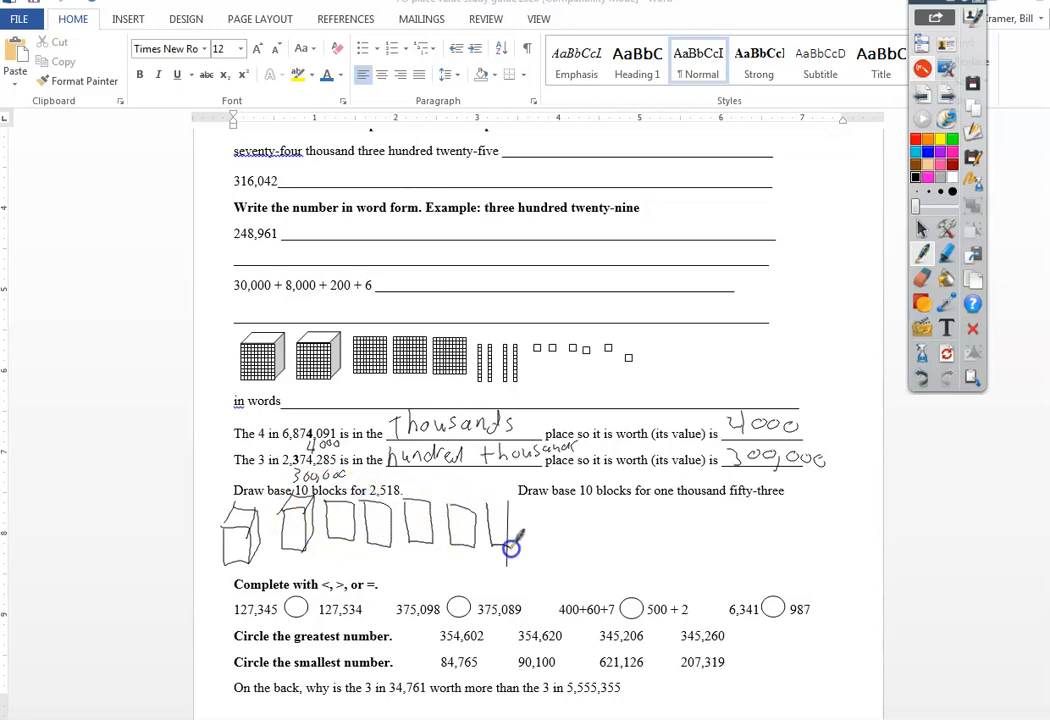
# Step: Sketch base-ten cubes, flats, rods and units representing 2,518 and 1,053
pyautogui.moveTo(490, 550); pyautogui.dragTo(500, 500)
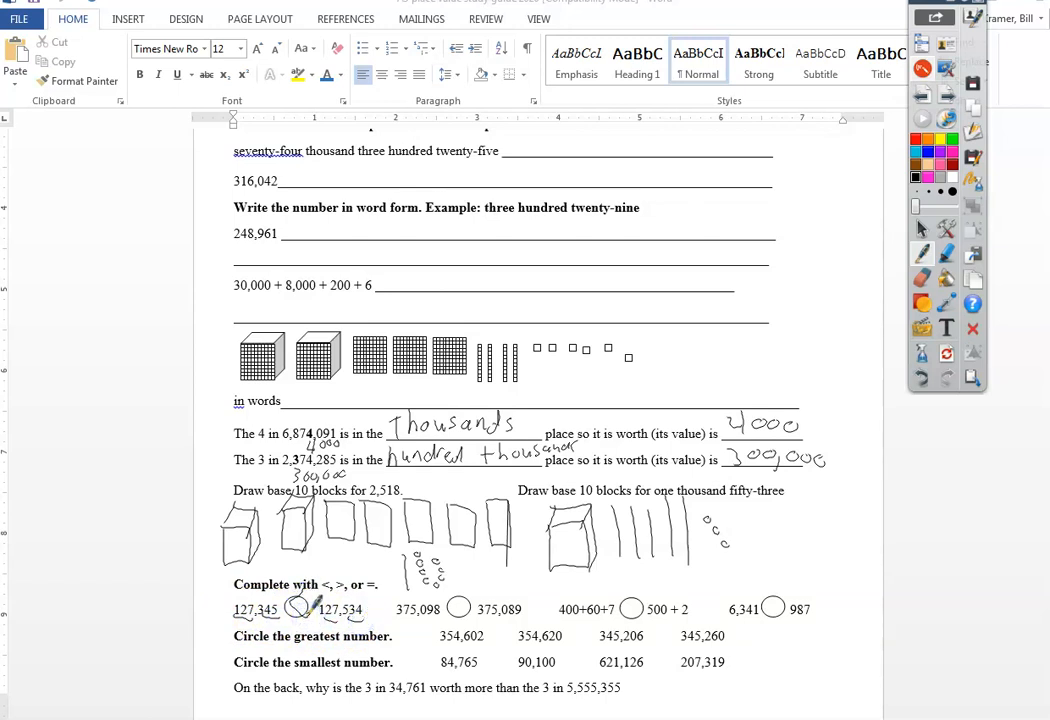
# Step: Ink < for 127,345 vs 127,534 and > for 375,098 vs 375,089
pyautogui.moveTo(404, 604); pyautogui.dragTo(424, 618)
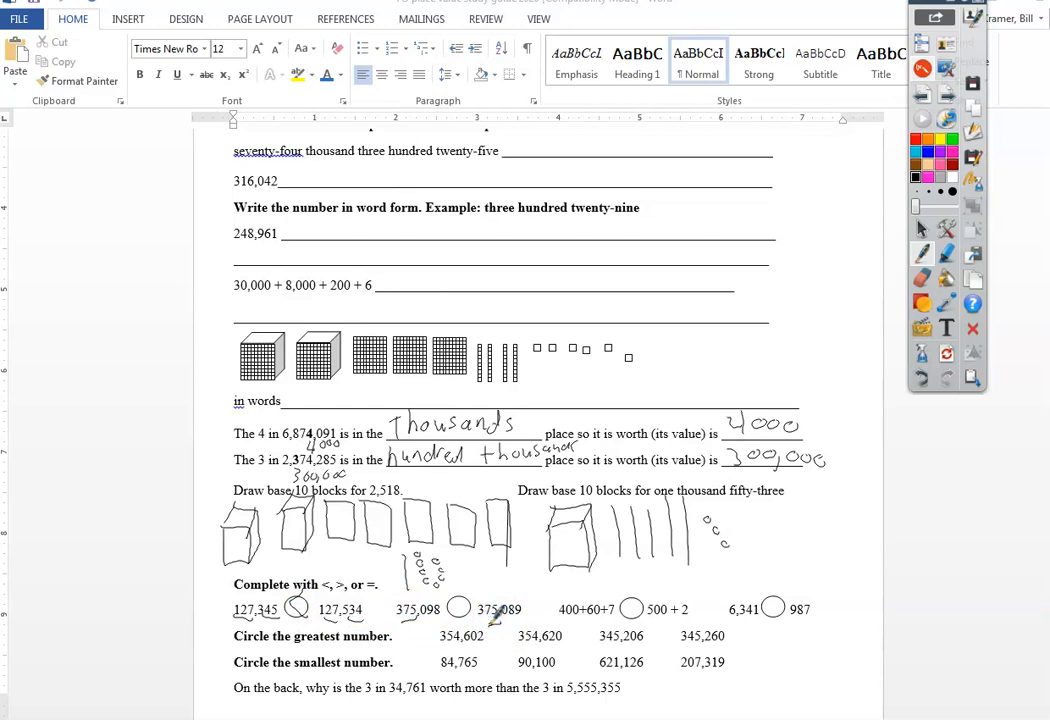
pyautogui.moveTo(500, 610); pyautogui.dragTo(530, 624)
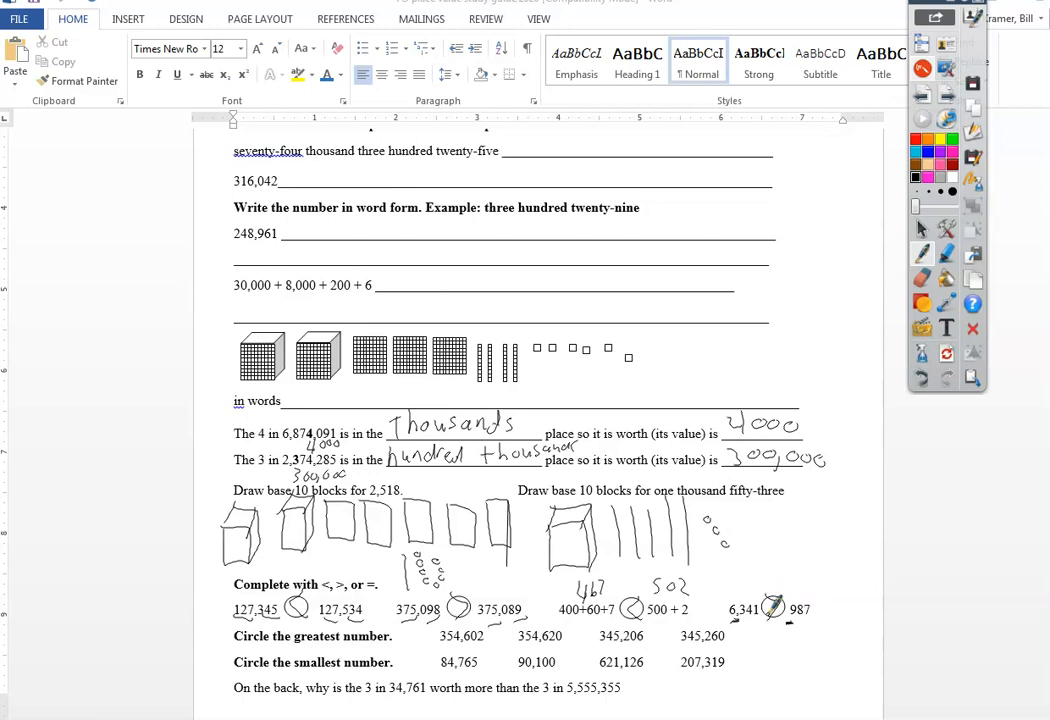
# Step: Write 502 over 500+2, cross out non-answers and circle 84,765 as smallest
pyautogui.moveTo(450, 620); pyautogui.dragTo(450, 656)
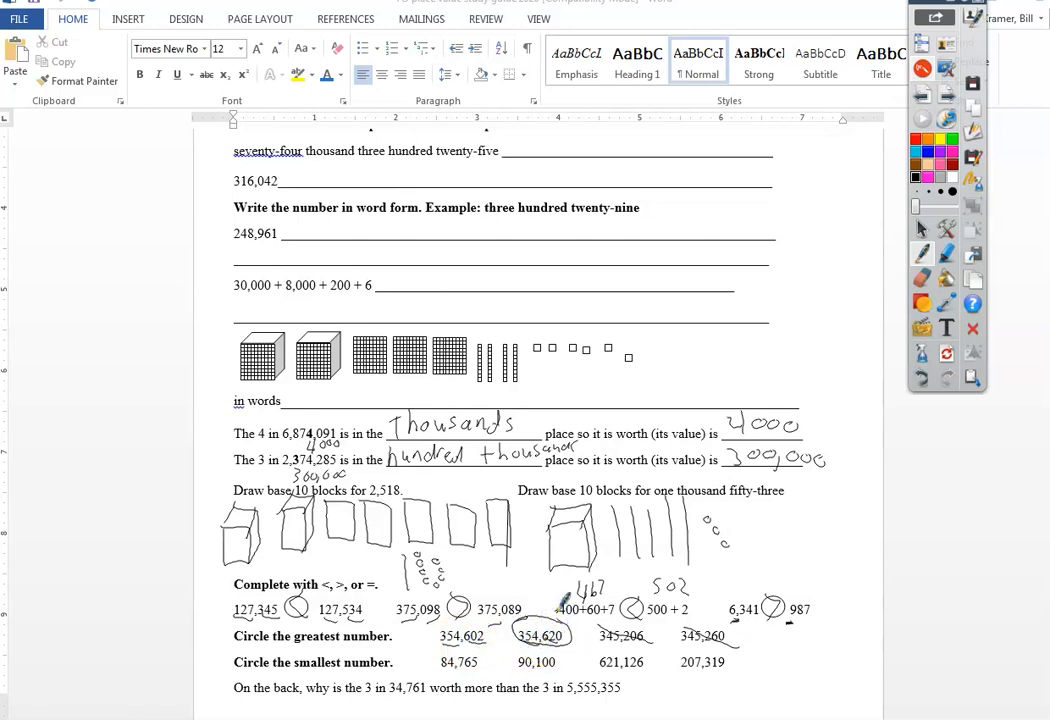
pyautogui.moveTo(580, 624); pyautogui.dragTo(620, 660)
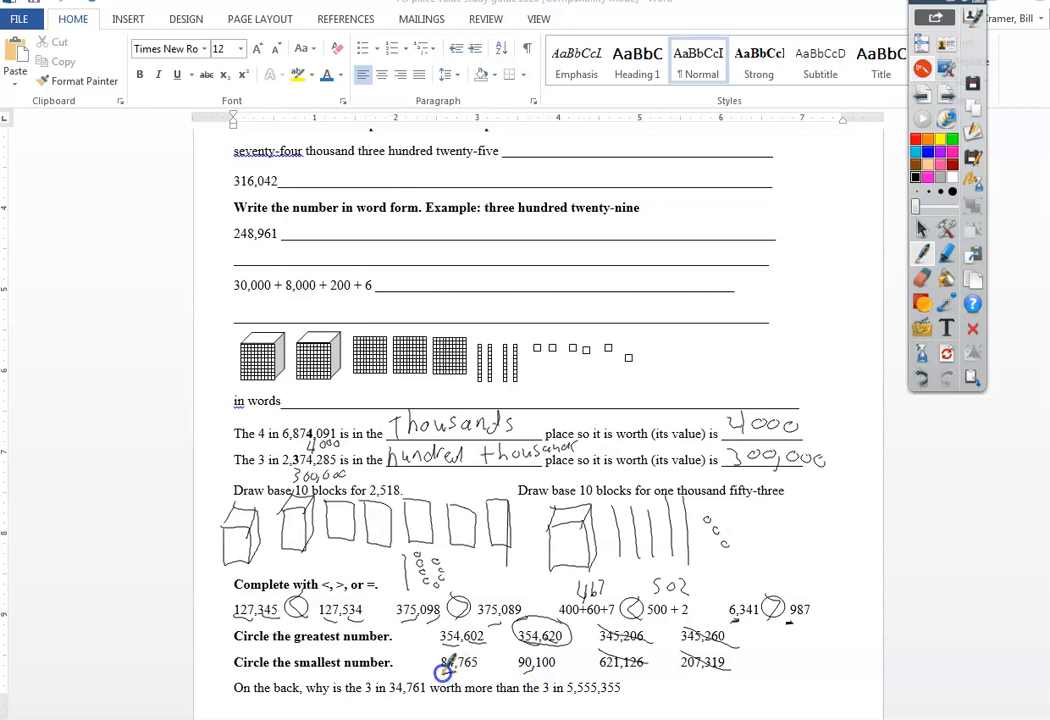
pyautogui.moveTo(440, 670); pyautogui.dragTo(470, 656)
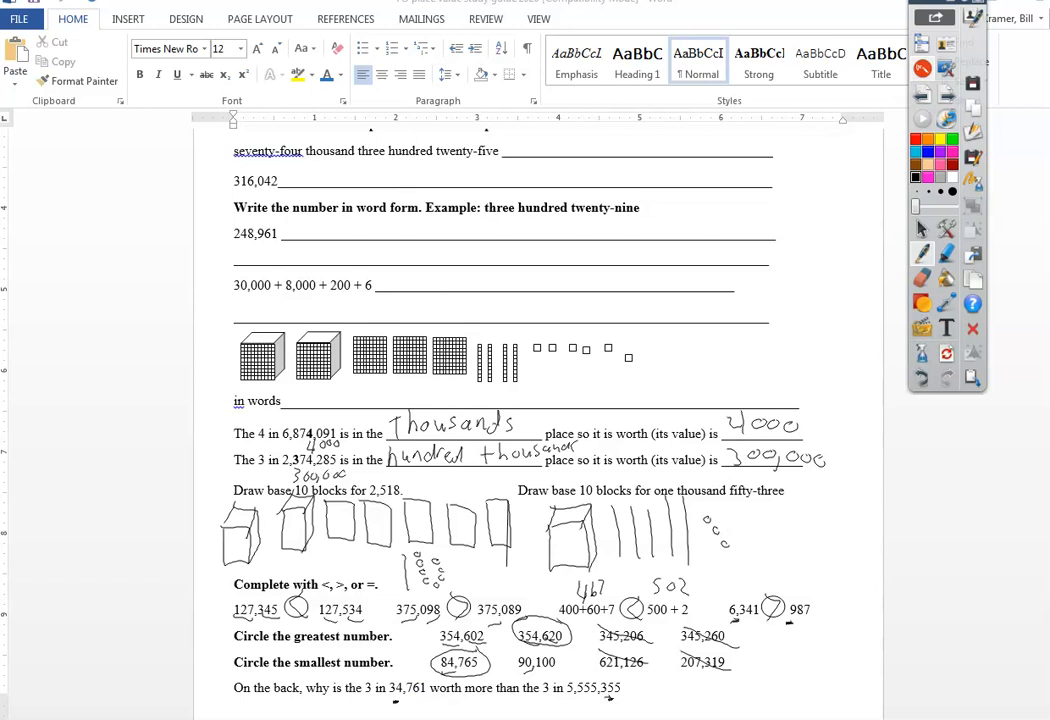
pyautogui.moveTo(922, 228)
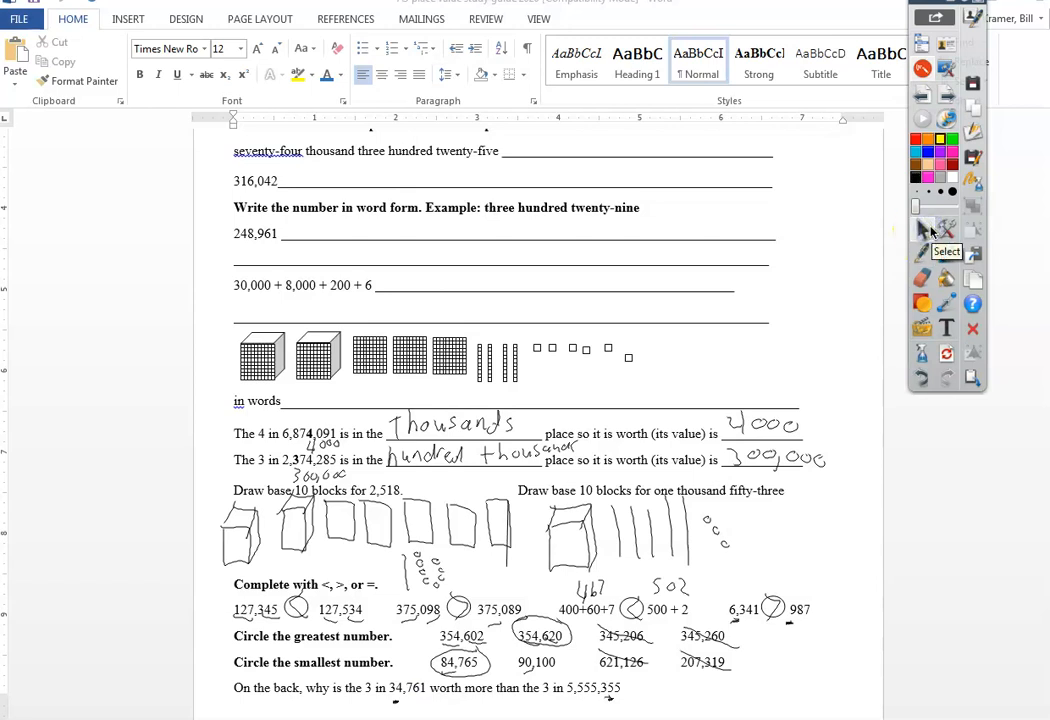